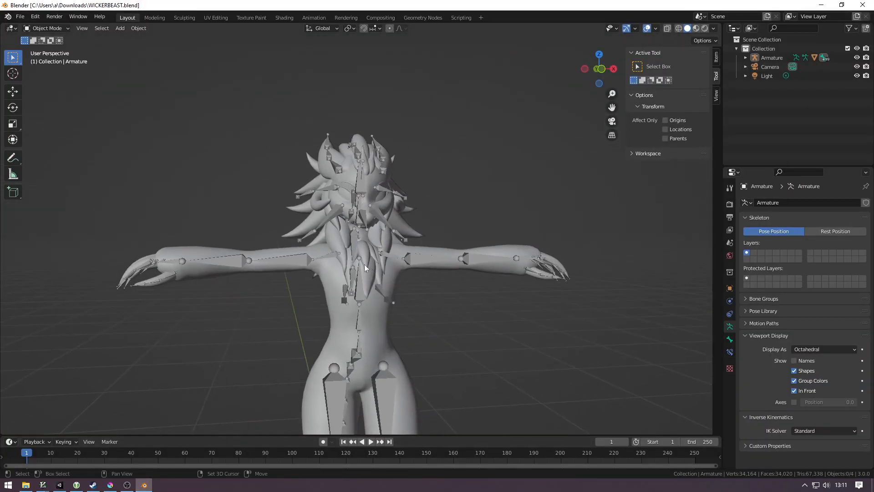
Orbit around the armature model to view the head from above and the side
left_click_drag(365, 268, 287, 301)
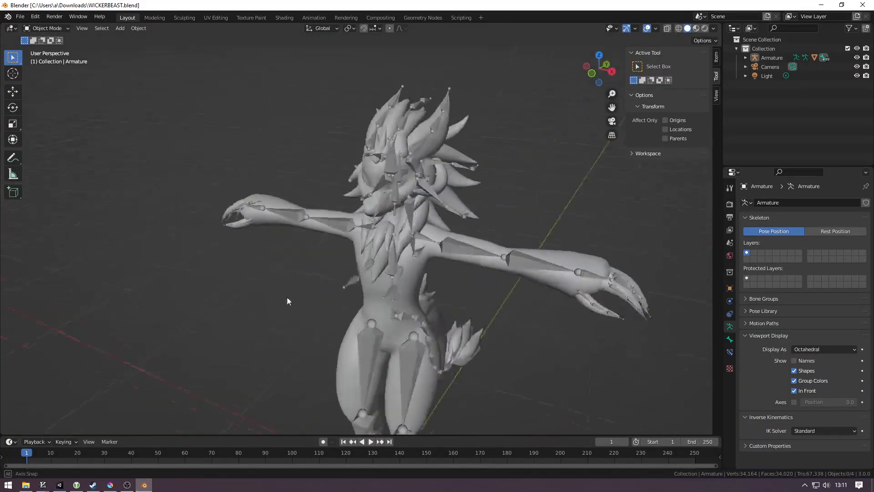
left_click_drag(287, 302, 317, 331)
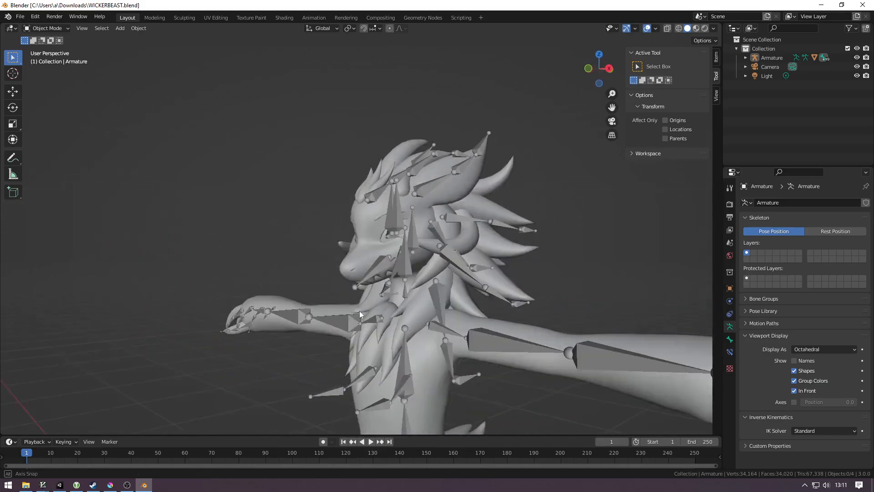
left_click_drag(359, 314, 346, 349)
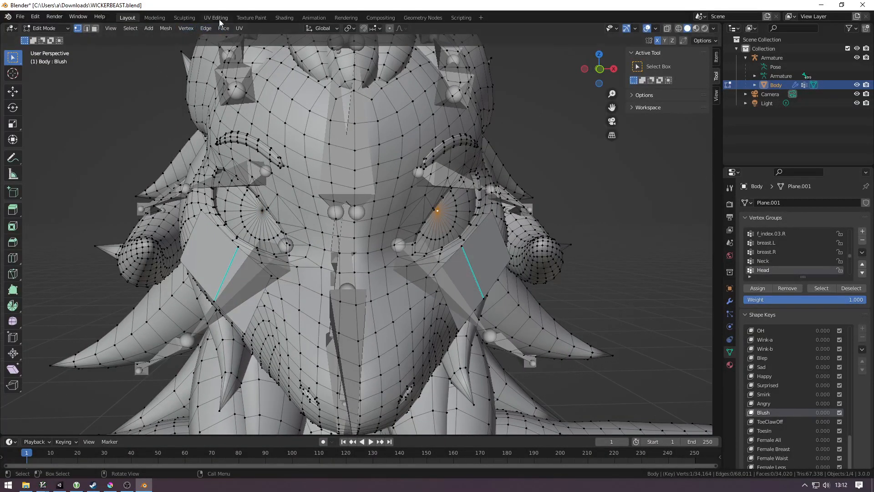
Switch to the UV Editing workspace and orbit to check the selected eye vertex
left_click(215, 18)
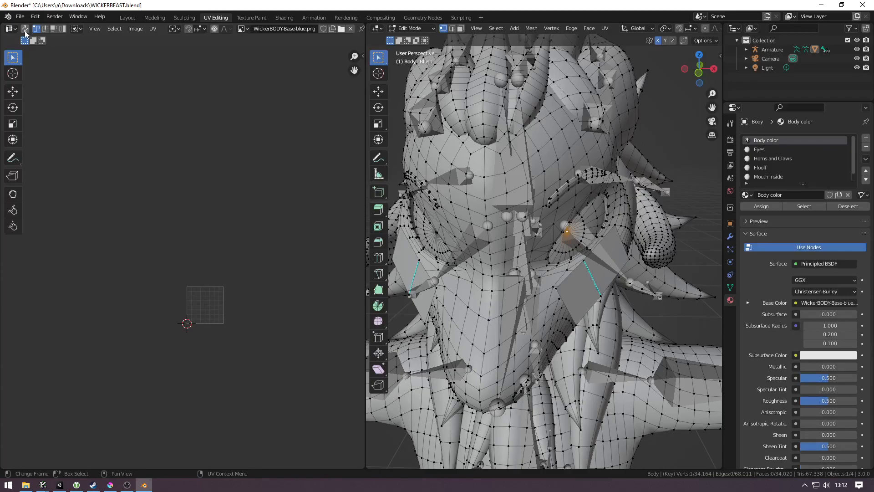
mouse_move(27, 32)
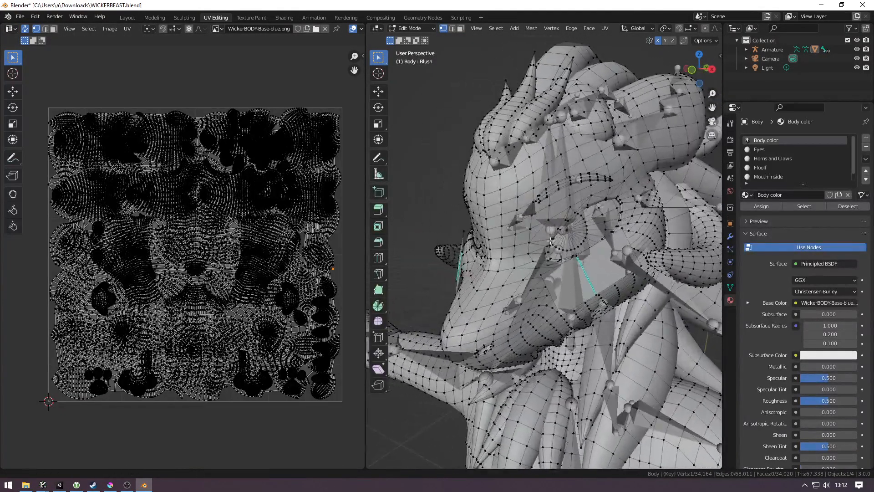
left_click_drag(551, 239, 590, 215)
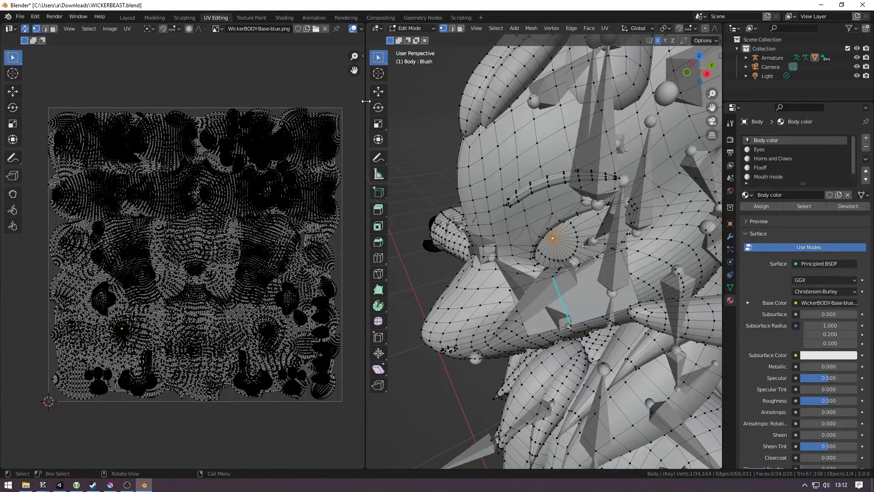
Show the UV editor's properties sidebar with the Image section
left_click(657, 29)
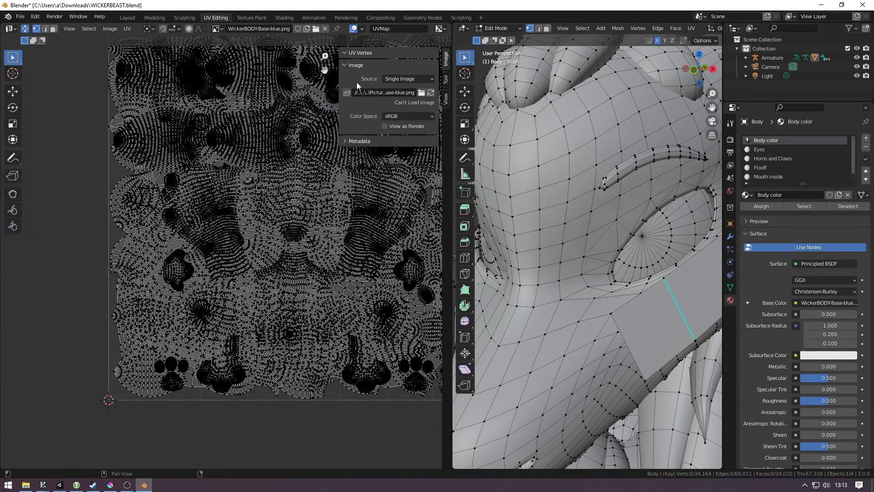
Read the eye-centre UVs in the UV Vertex panel: 0.250, 0.249 and 0.250, 0.751
left_click(344, 65)
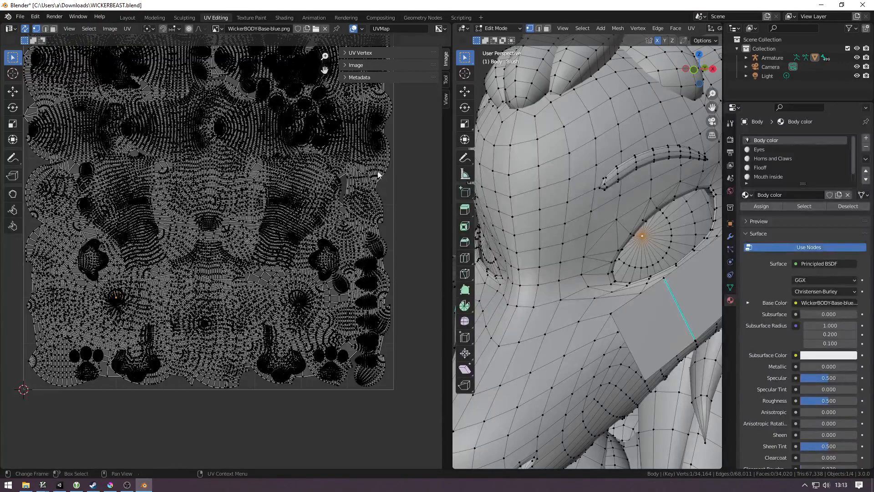
left_click(360, 53)
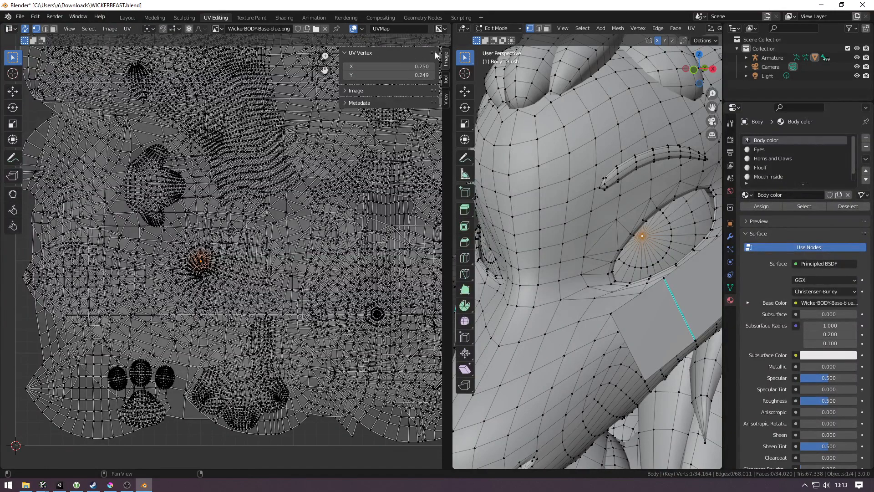
left_click(391, 66)
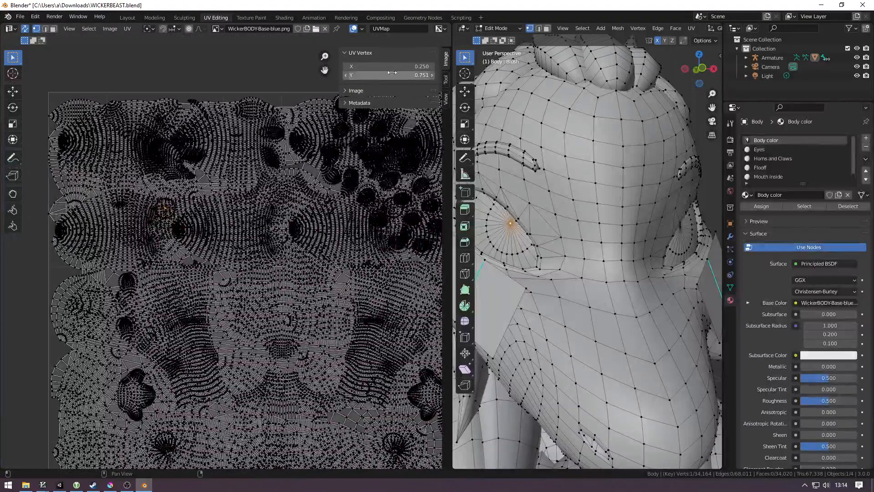
left_click(388, 66)
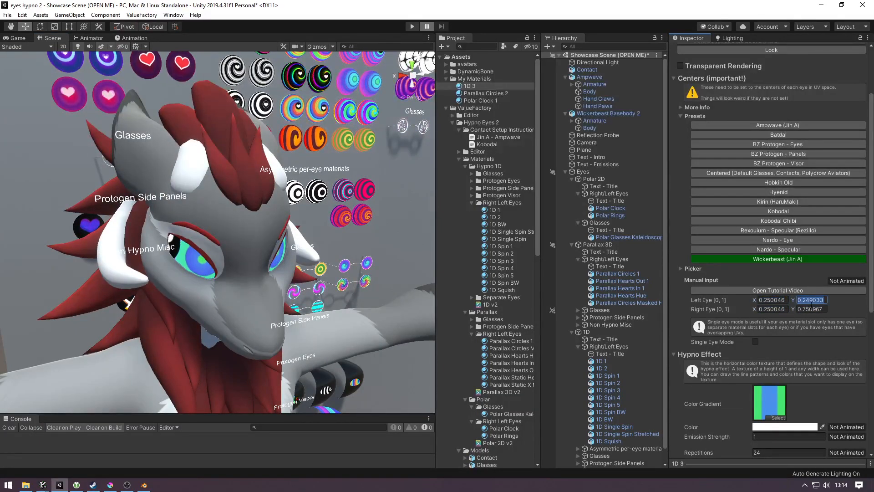
Commit the Left Eye centre 0.250046, 0.249033 in the material's Centers fields
left_click(810, 308)
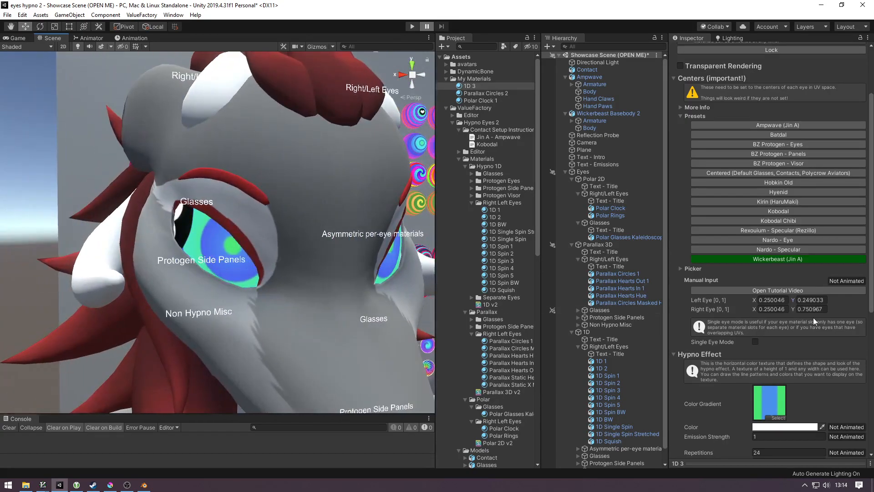
scroll("down", 3)
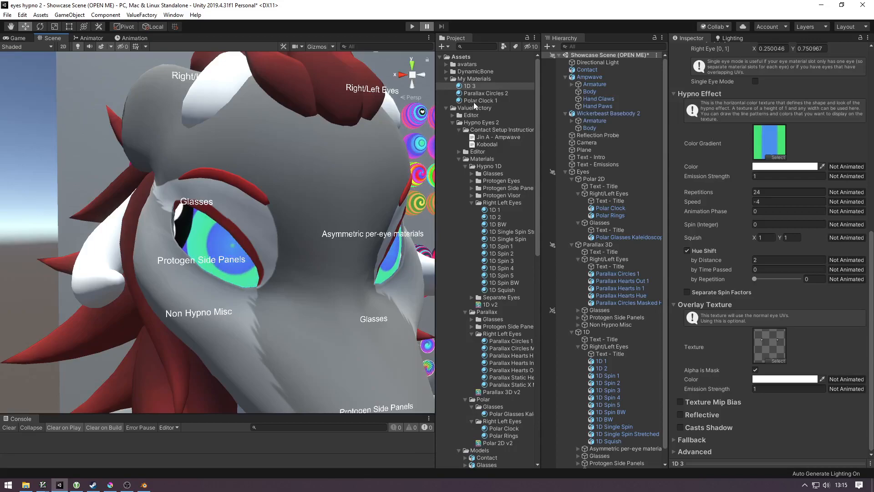
left_click(485, 93)
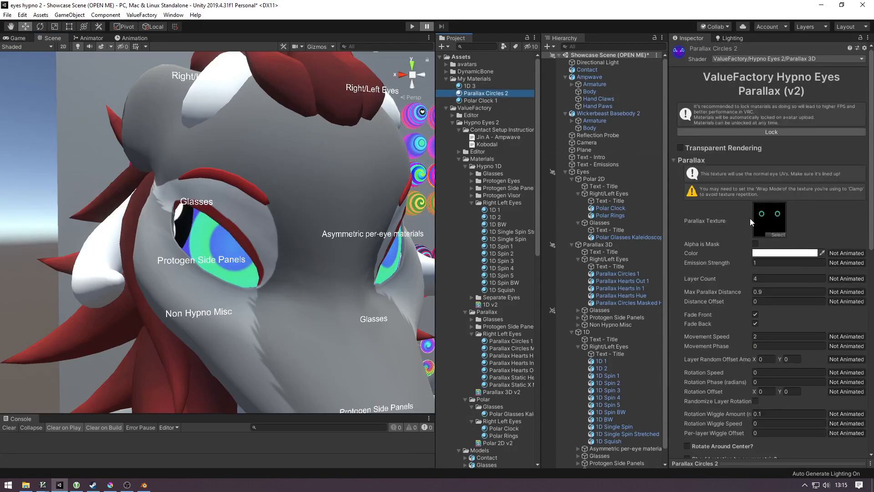
scroll("down", 3)
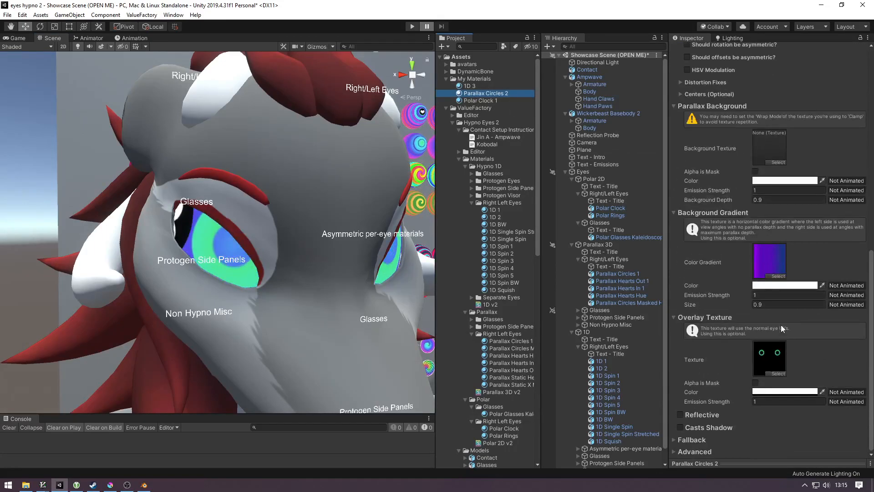
left_click(469, 86)
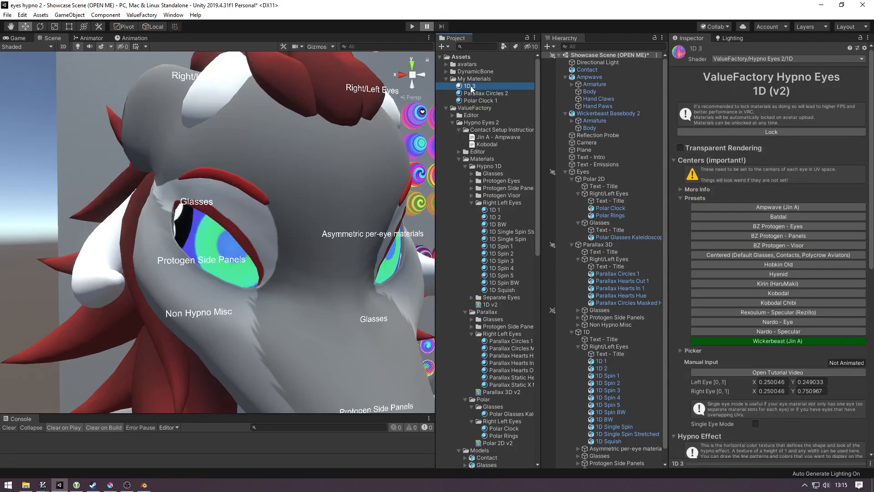